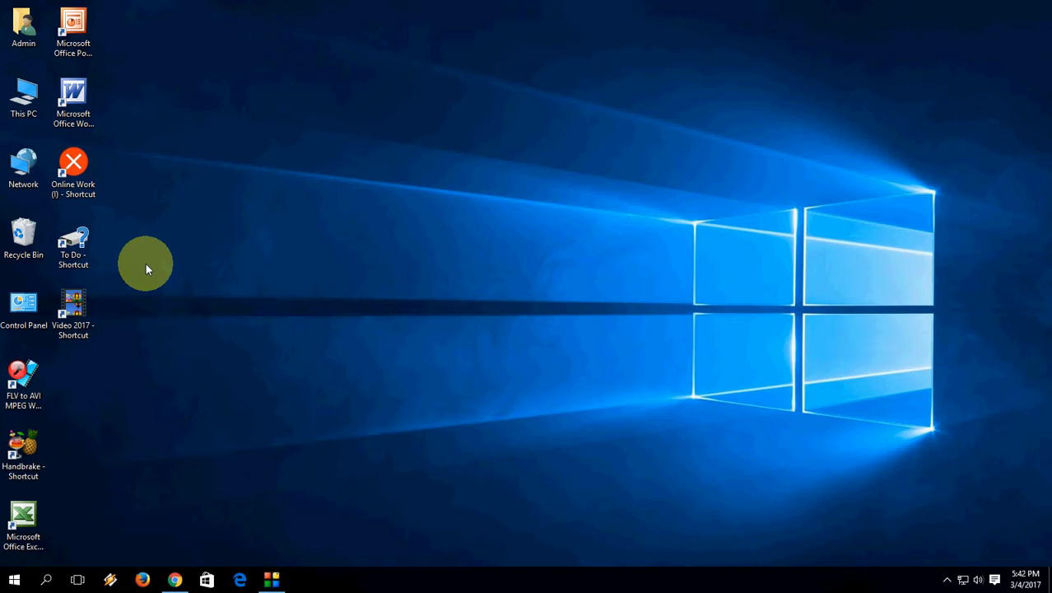
pyautogui.moveTo(840, 585)
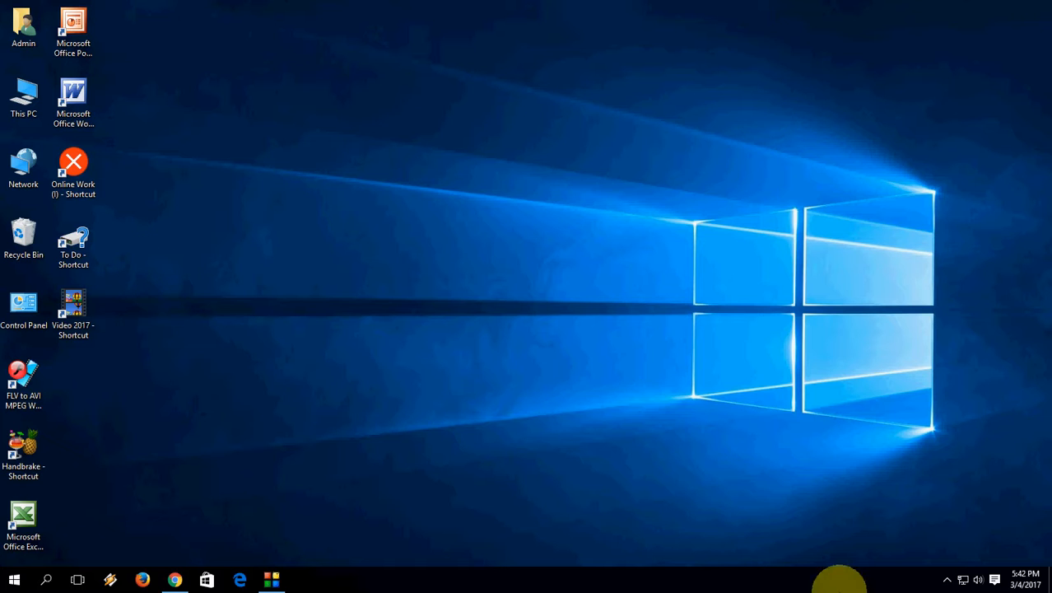
pyautogui.moveTo(406, 521)
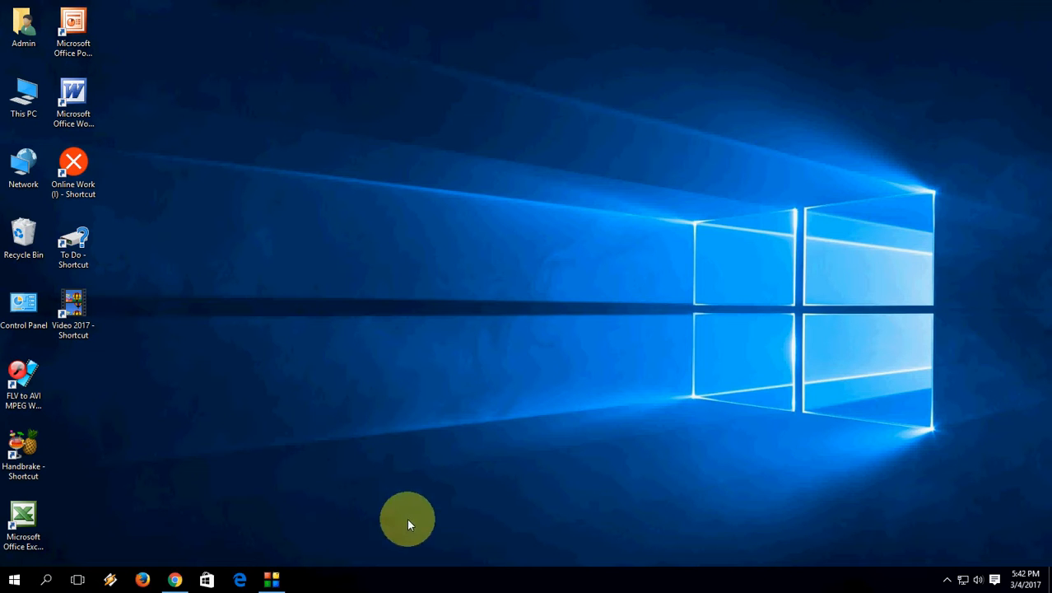
pyautogui.moveTo(605, 551)
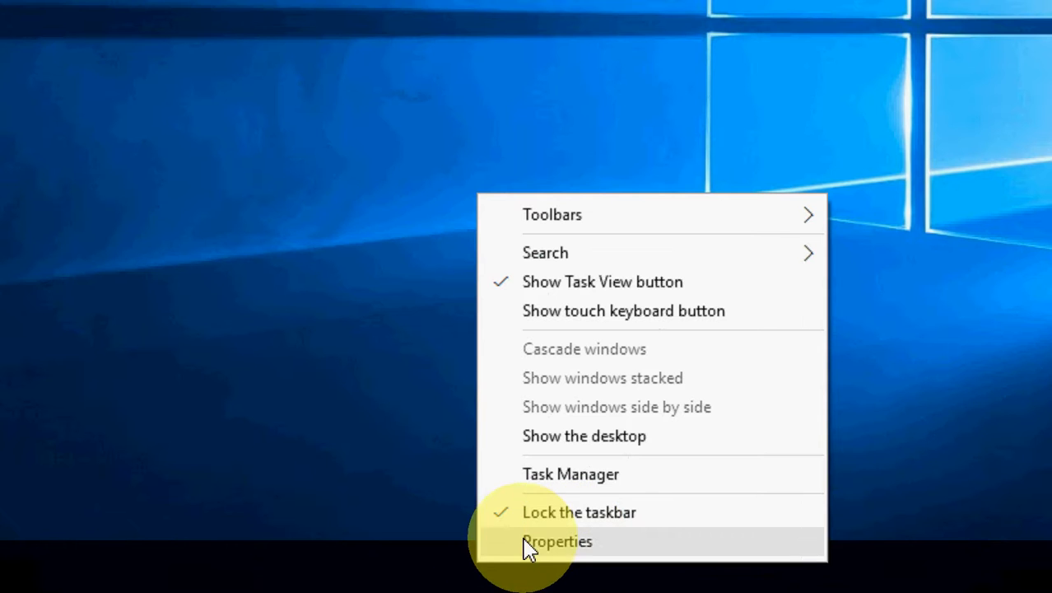
pyautogui.moveTo(650, 550)
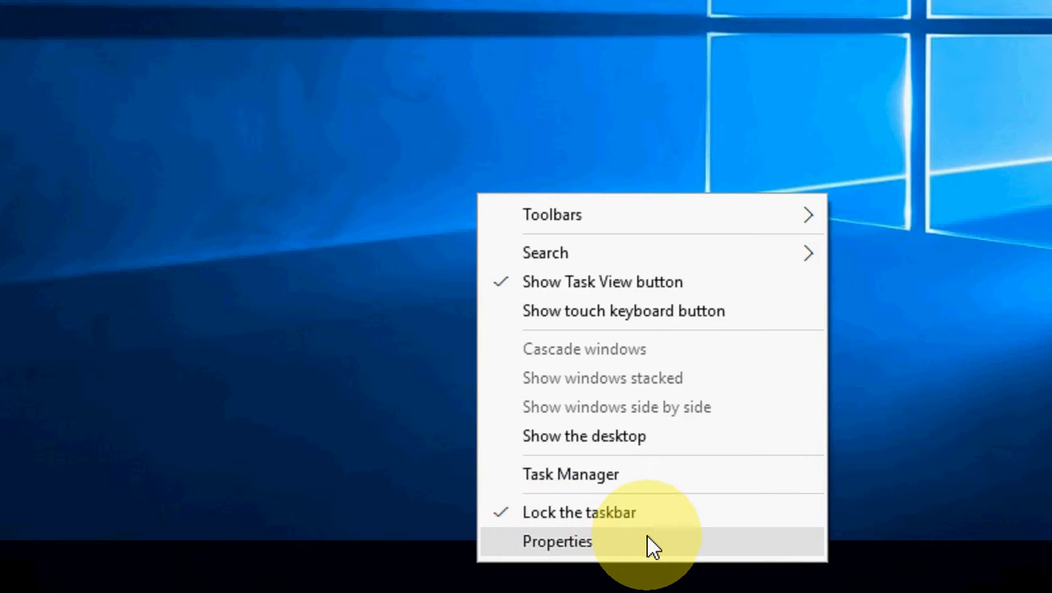
# Step: Open the Taskbar and Start Menu Properties window from the taskbar's context menu
pyautogui.click(557, 541)
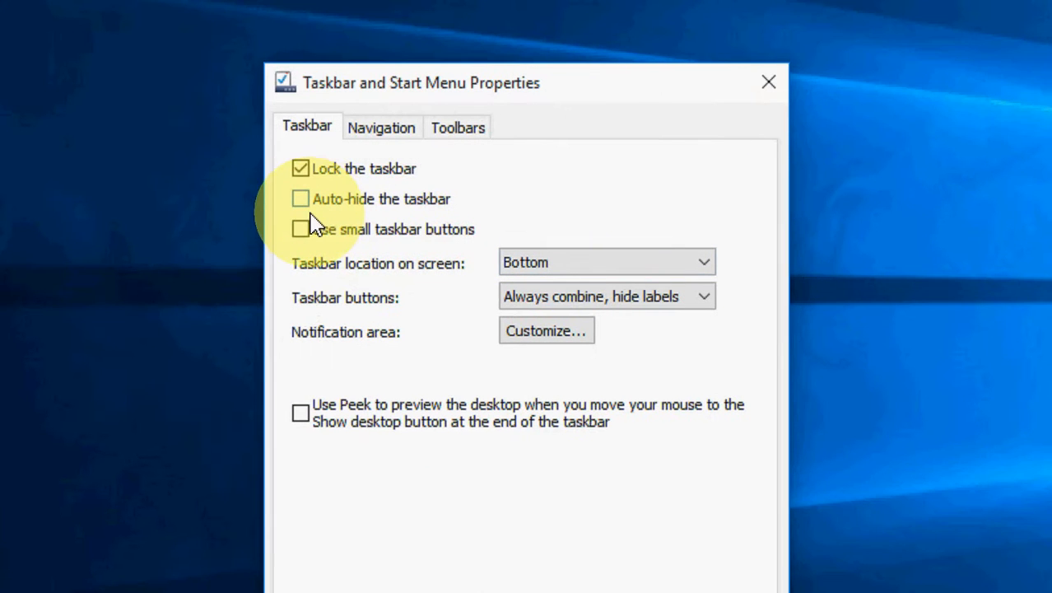
# Step: Tick 'Auto-hide the taskbar' in Taskbar and Start Menu Properties
pyautogui.click(301, 199)
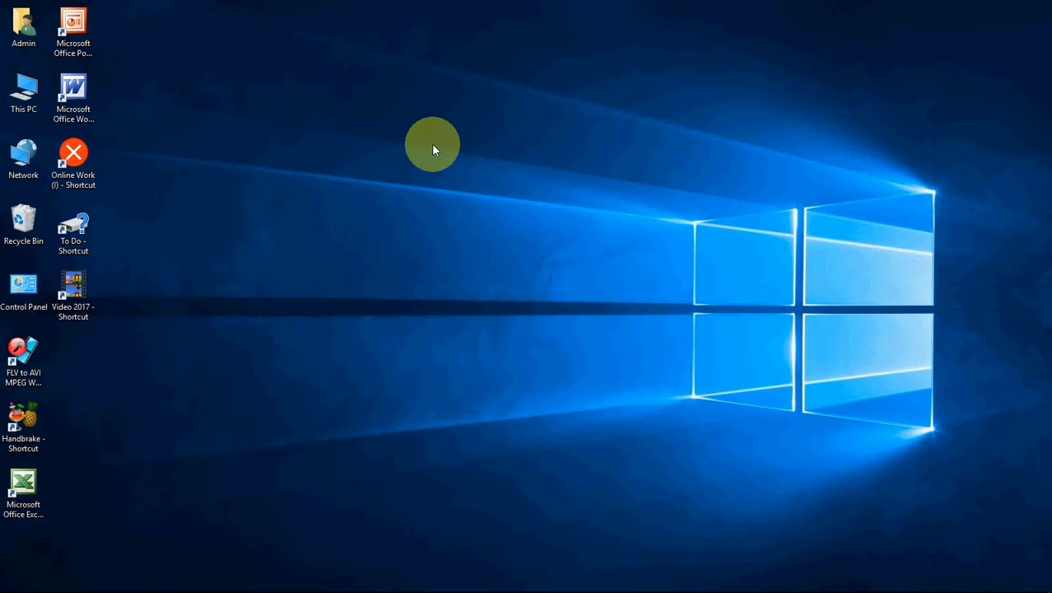
pyautogui.moveTo(416, 294)
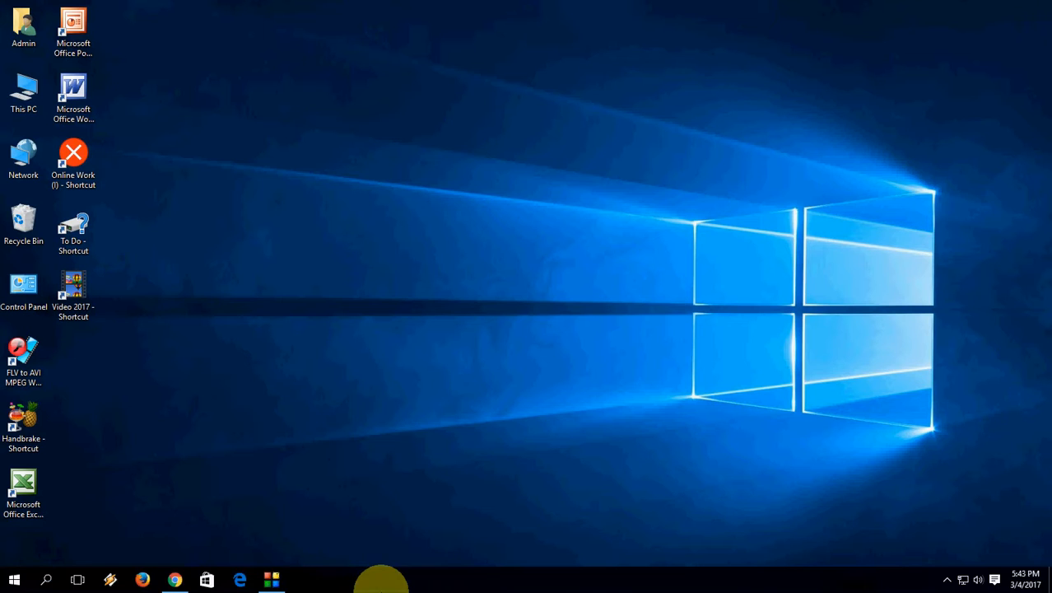
pyautogui.moveTo(385, 551)
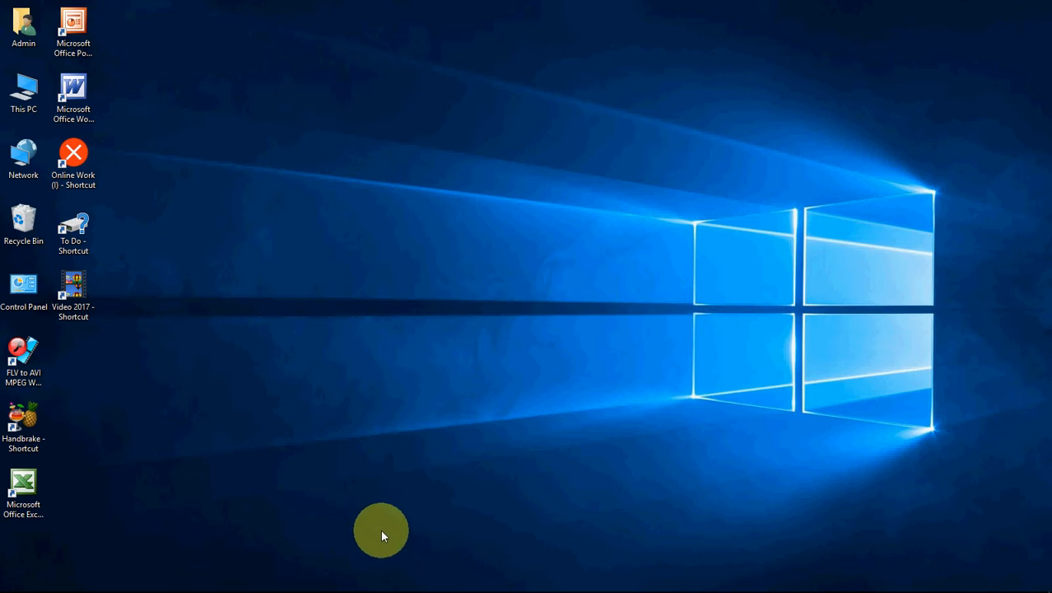
pyautogui.moveTo(427, 578)
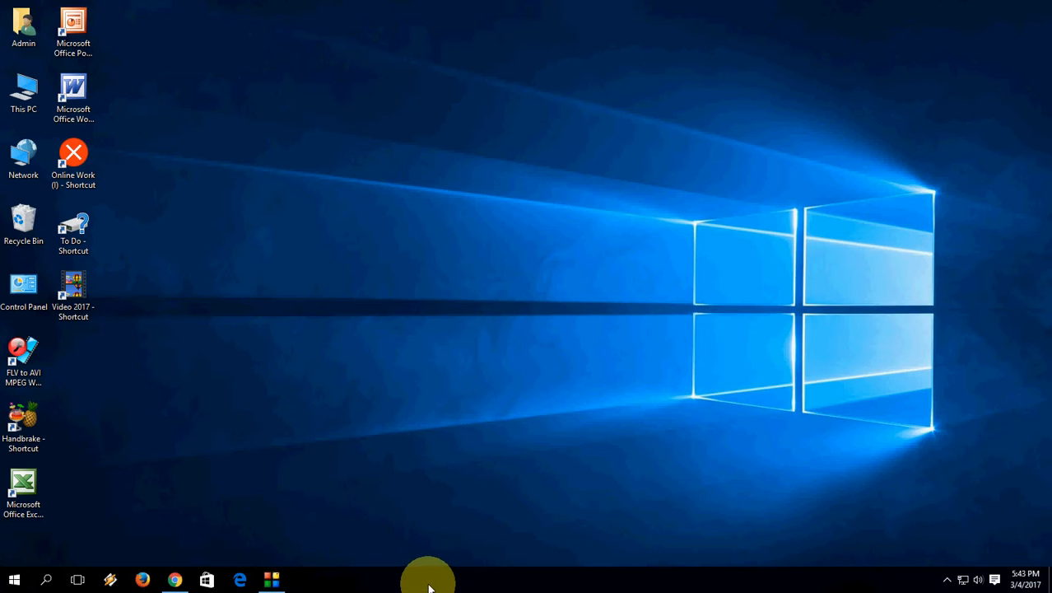
pyautogui.moveTo(389, 342)
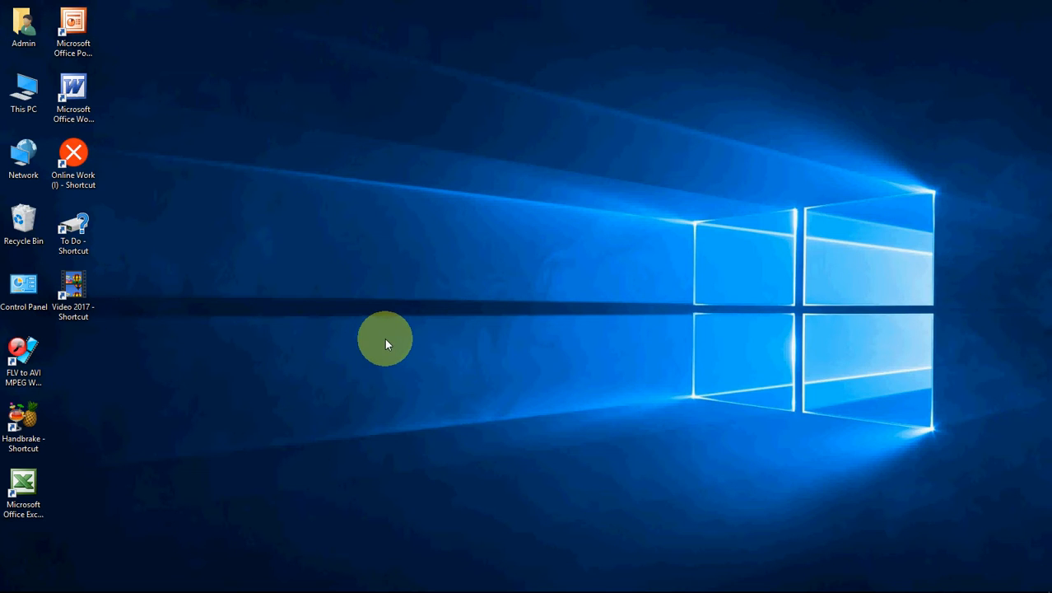
pyautogui.moveTo(414, 209)
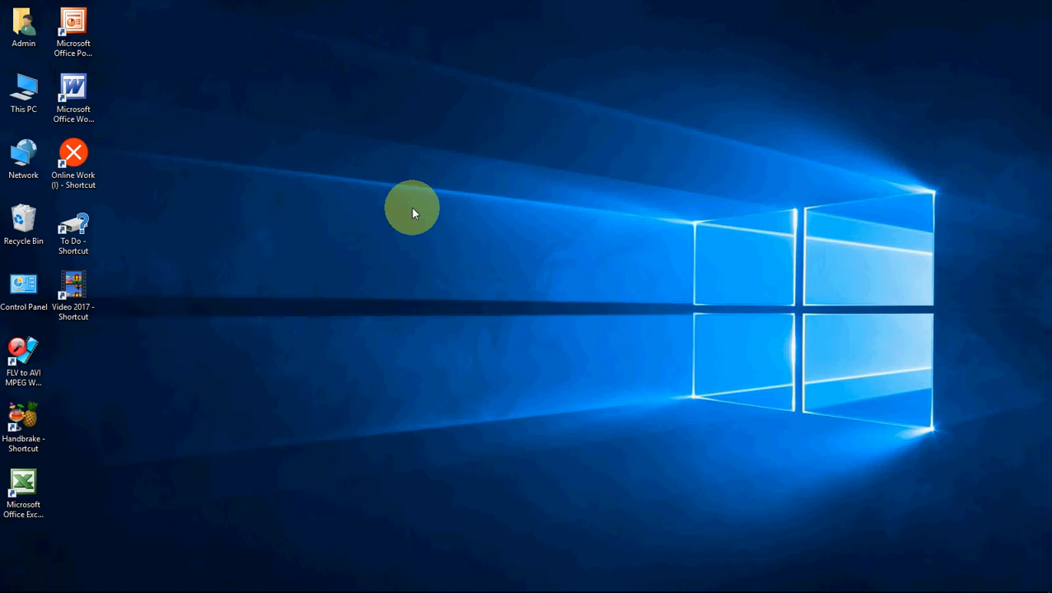